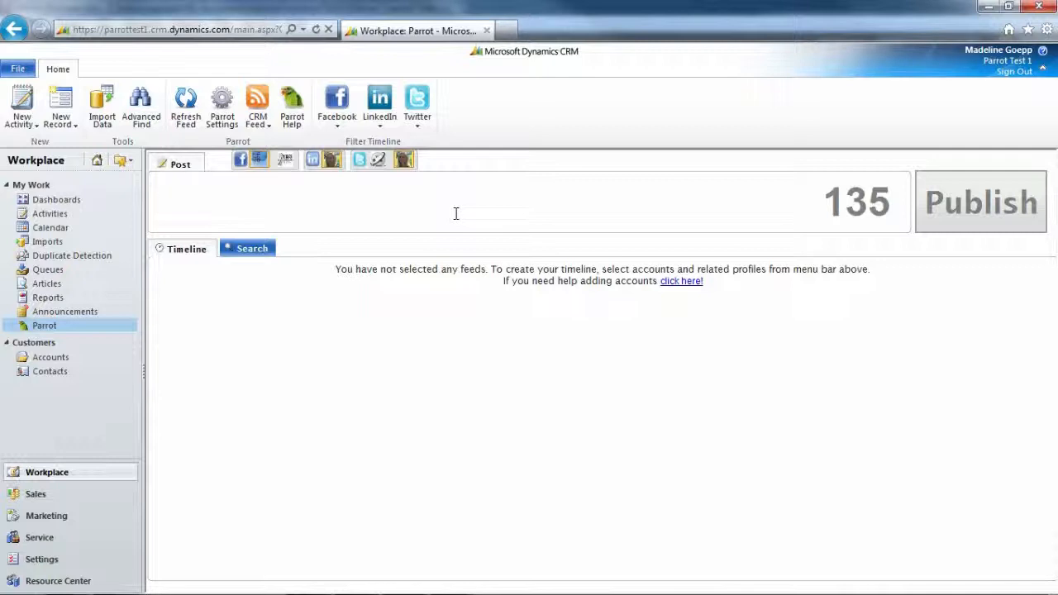
{"action": "mouse_move", "coordinate": [530, 321]}
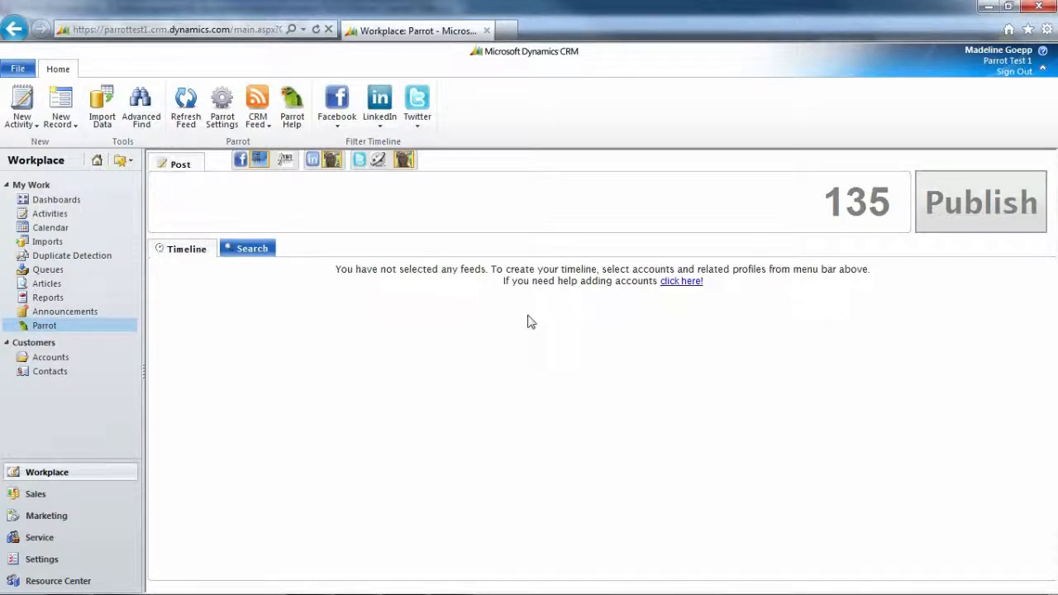
{"action": "mouse_move", "coordinate": [506, 291]}
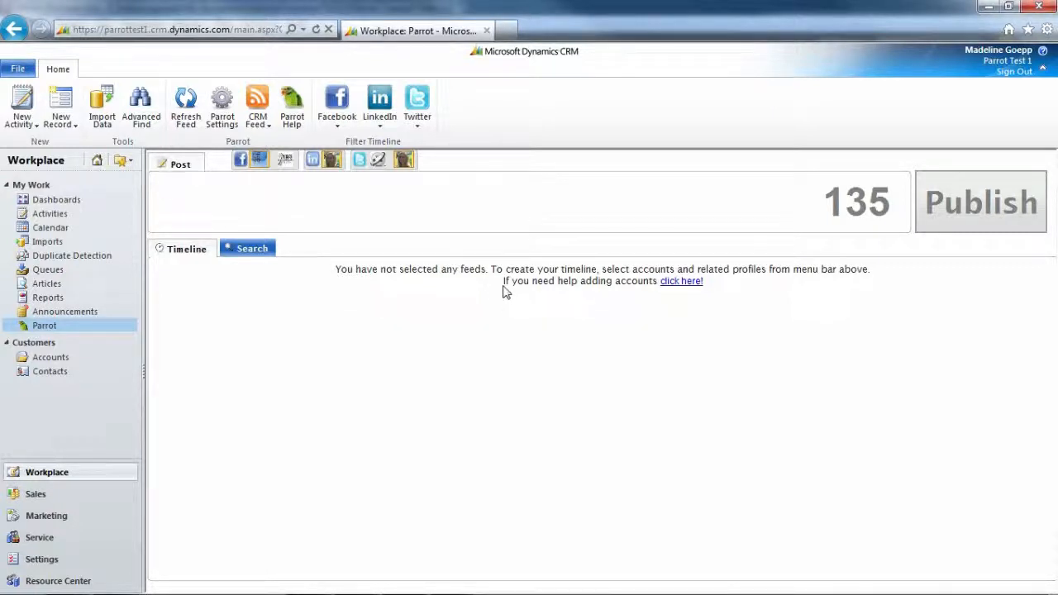
- Enable the Twitter feed and tick the second Twitter account under Twitter Accounts
{"action": "left_click", "coordinate": [417, 103]}
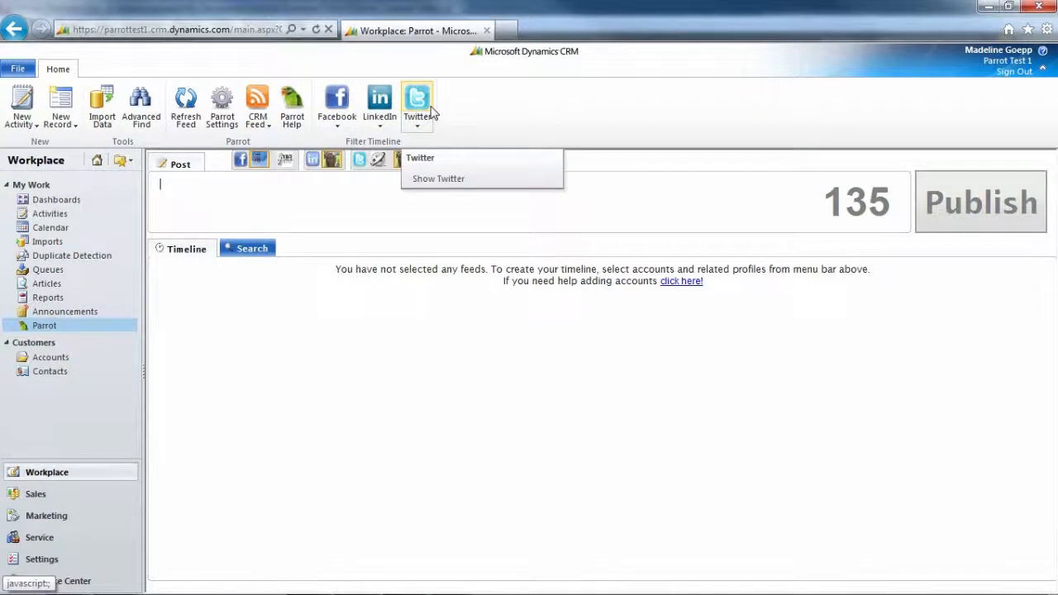
{"action": "left_click", "coordinate": [381, 481]}
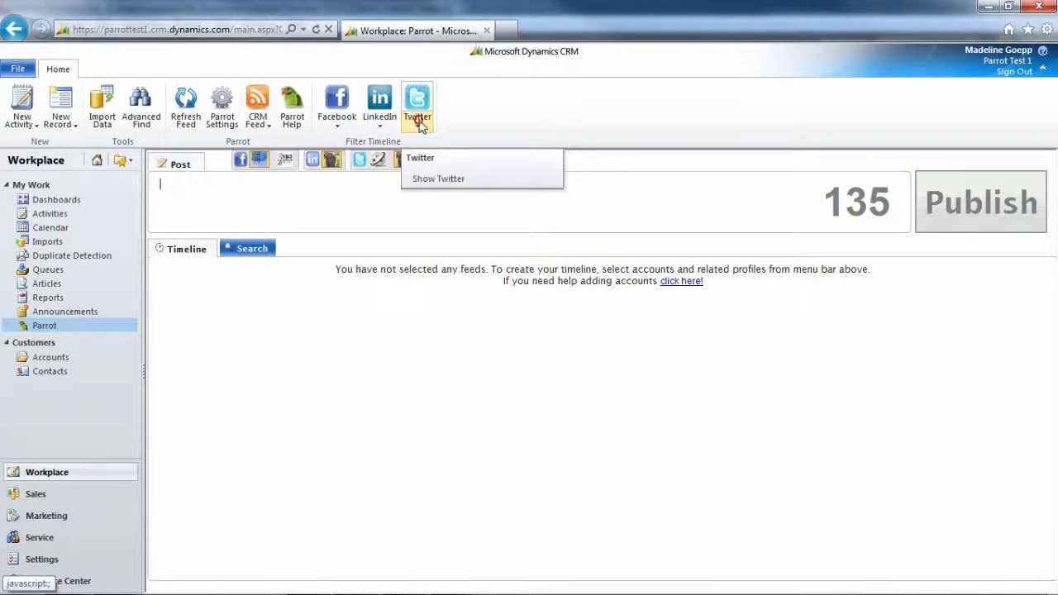
{"action": "left_click", "coordinate": [438, 179]}
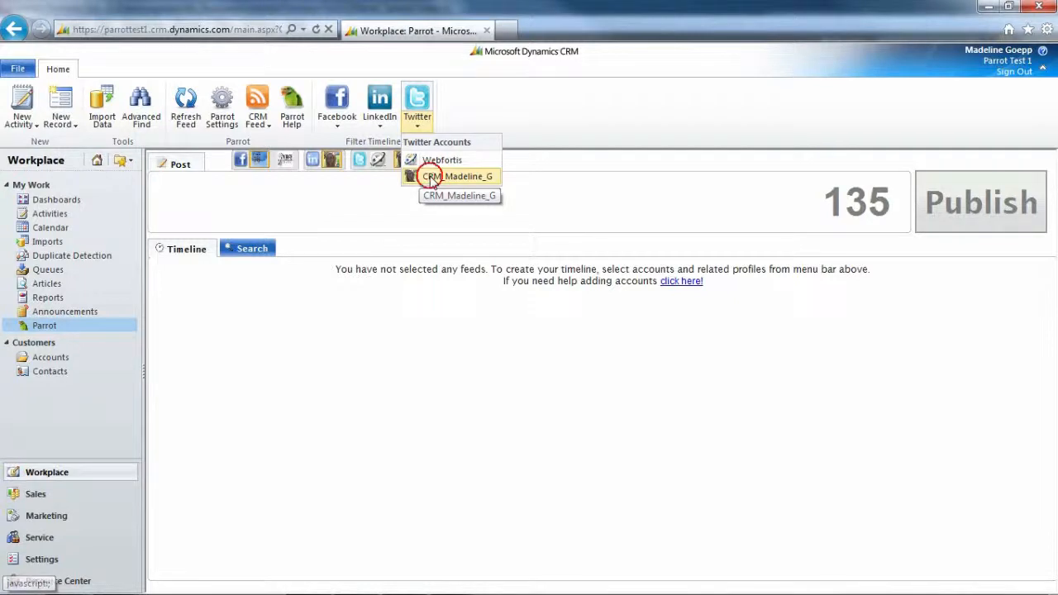
{"action": "left_click", "coordinate": [468, 175]}
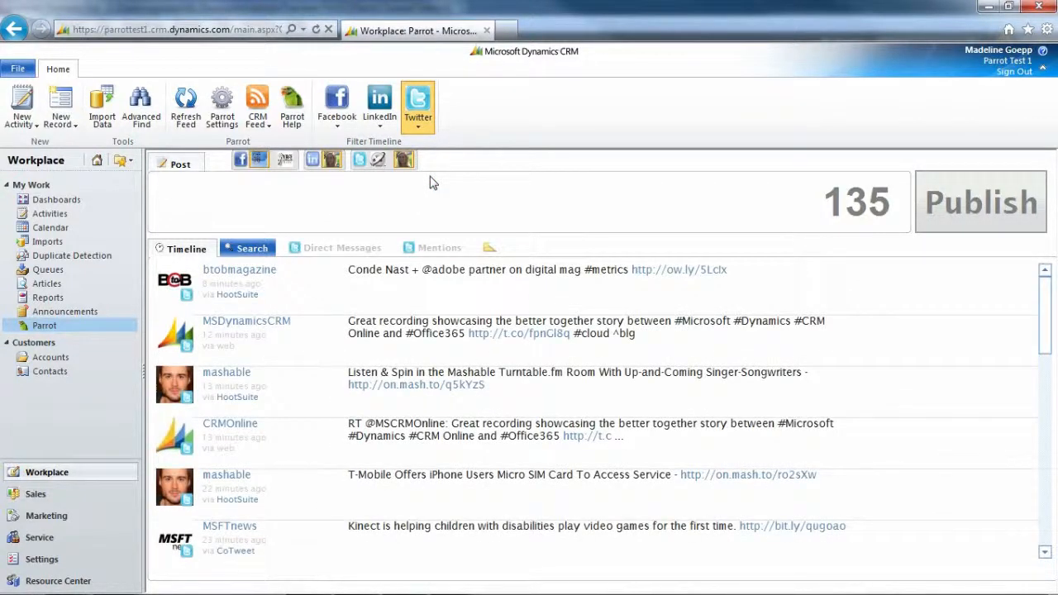
- Include LinkedIn posts in the timeline and browse the mixed feed
{"action": "left_click", "coordinate": [379, 103]}
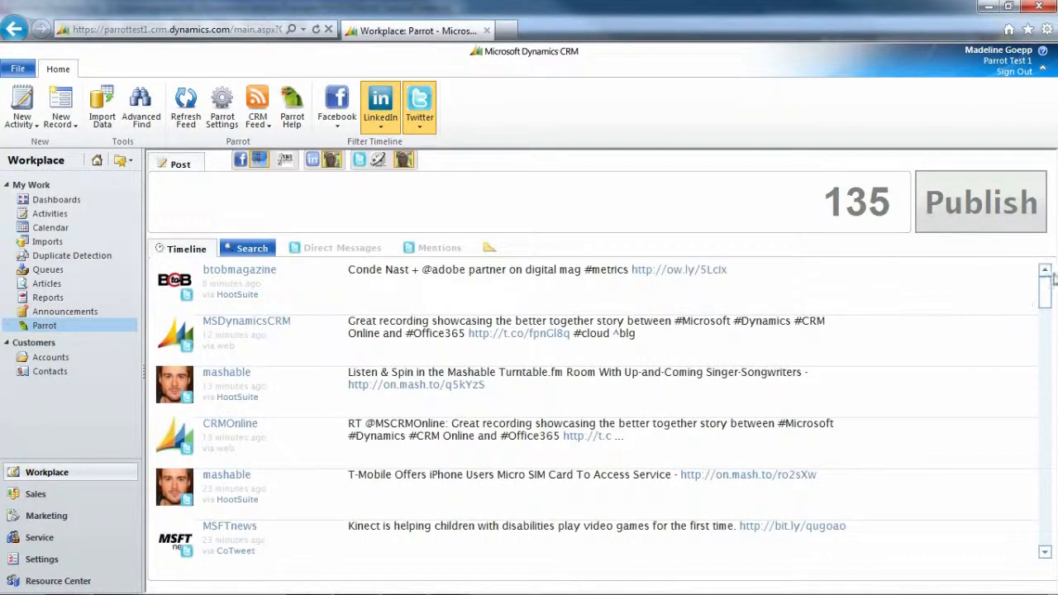
{"action": "scroll", "scroll_direction": "down", "scroll_amount": 3}
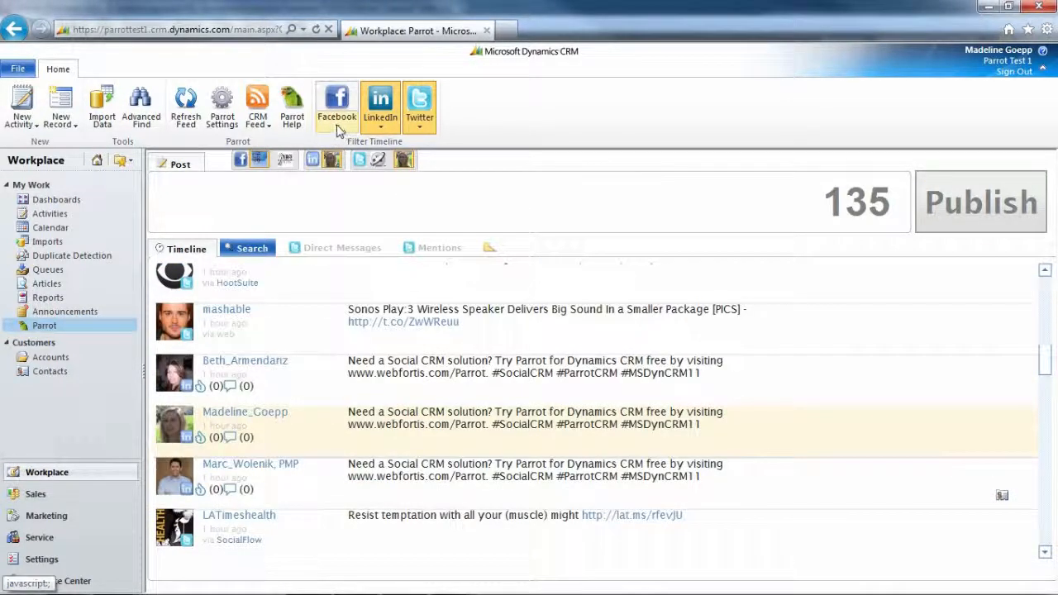
- Add the Facebook account under Facebook Accounts so the timeline reloads with Facebook posts
{"action": "left_click", "coordinate": [338, 105]}
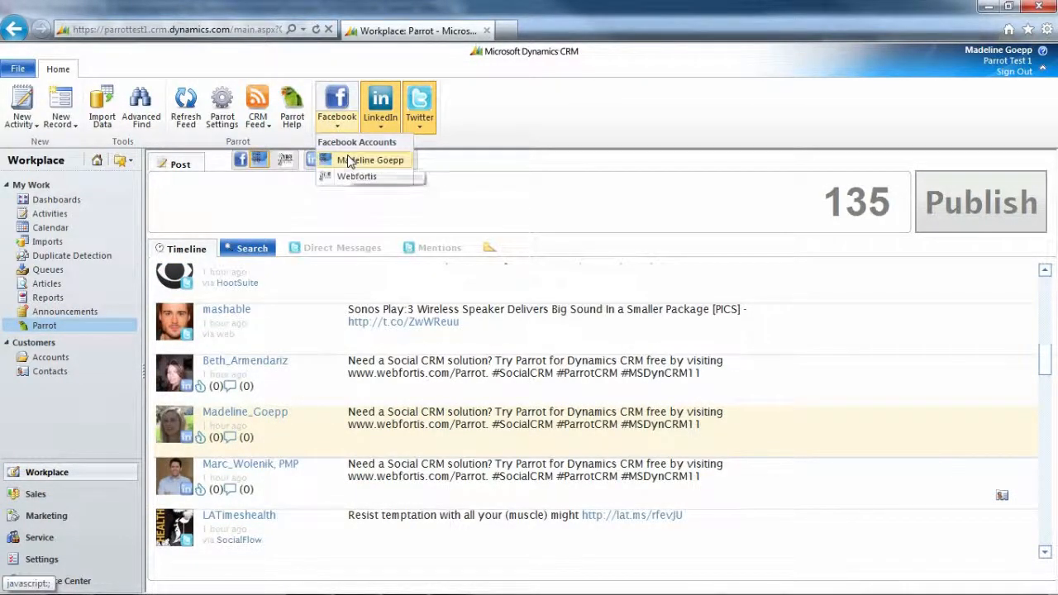
{"action": "left_click", "coordinate": [371, 159]}
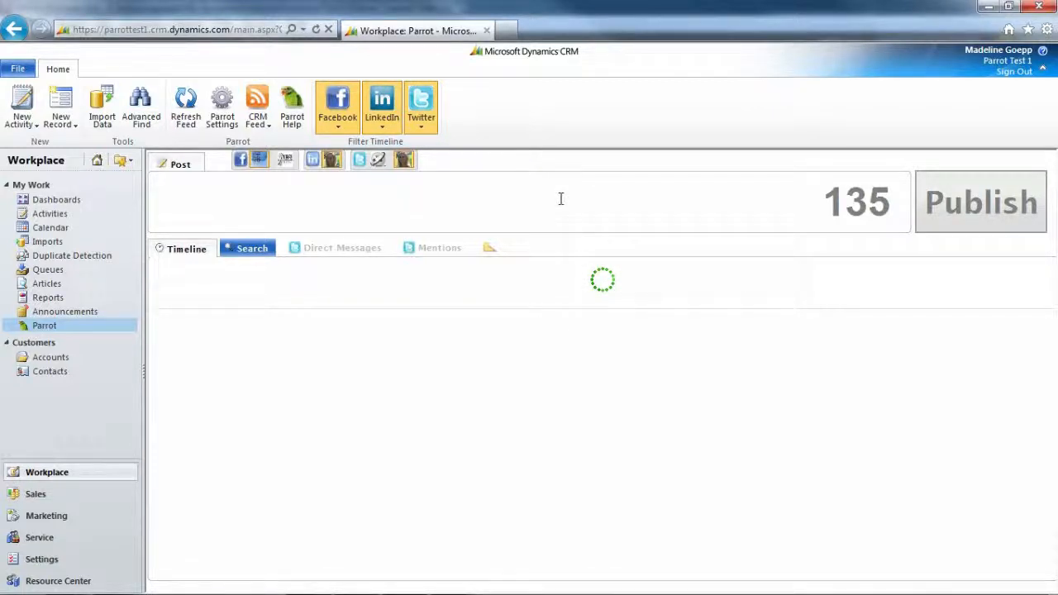
{"action": "mouse_move", "coordinate": [562, 205]}
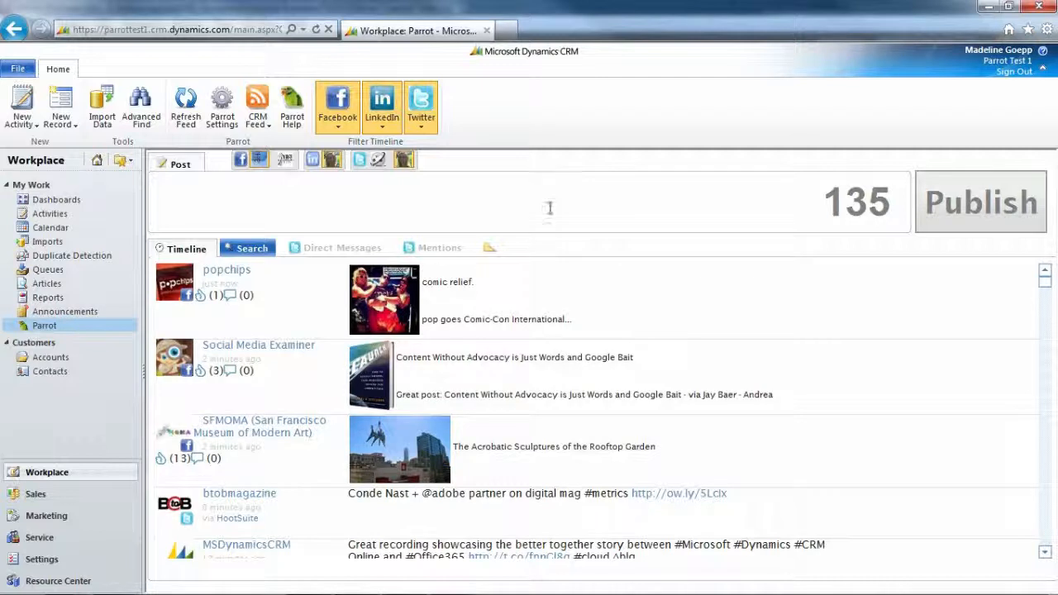
{"action": "mouse_move", "coordinate": [289, 284]}
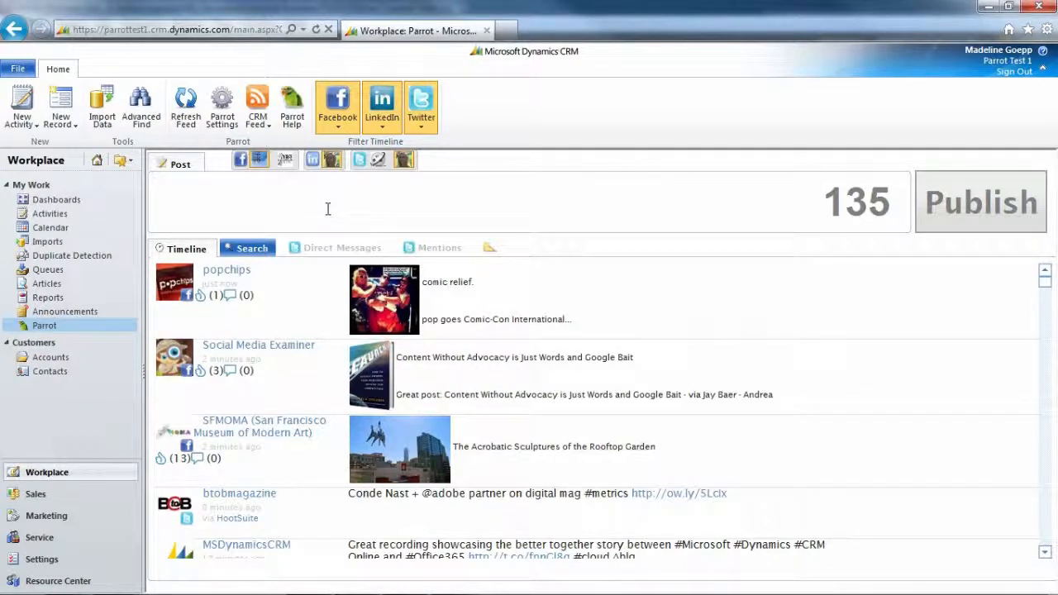
{"action": "mouse_move", "coordinate": [341, 198]}
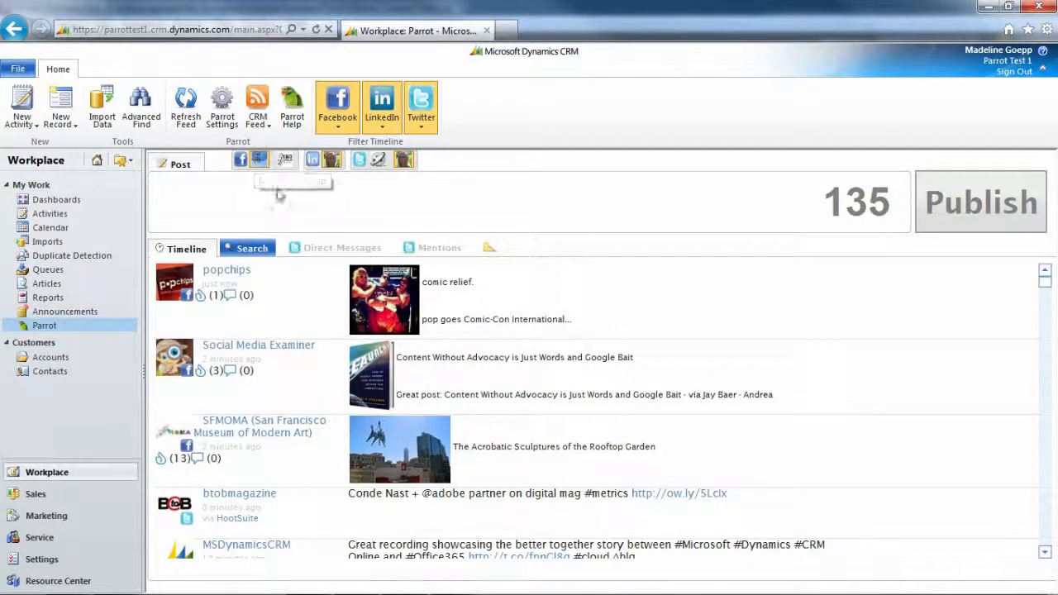
{"action": "mouse_move", "coordinate": [332, 159]}
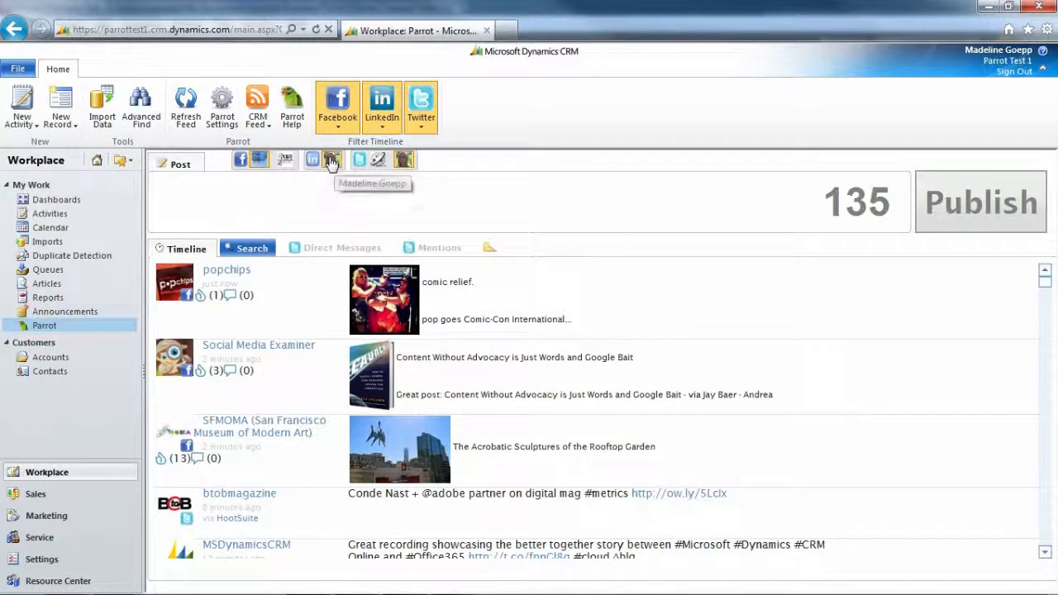
{"action": "mouse_move", "coordinate": [403, 158]}
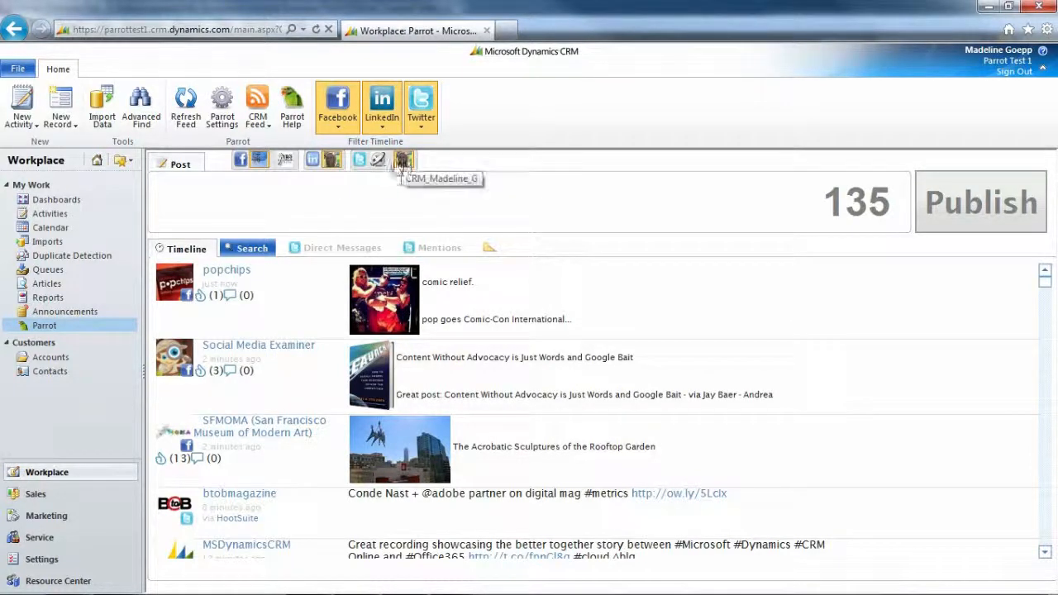
{"action": "mouse_move", "coordinate": [728, 219]}
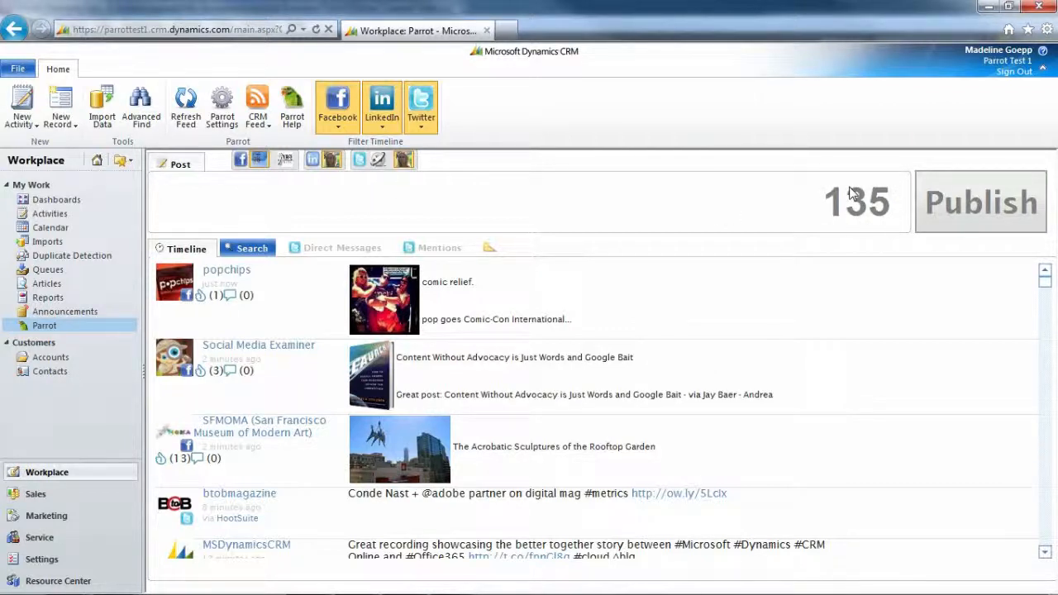
{"action": "mouse_move", "coordinate": [734, 185]}
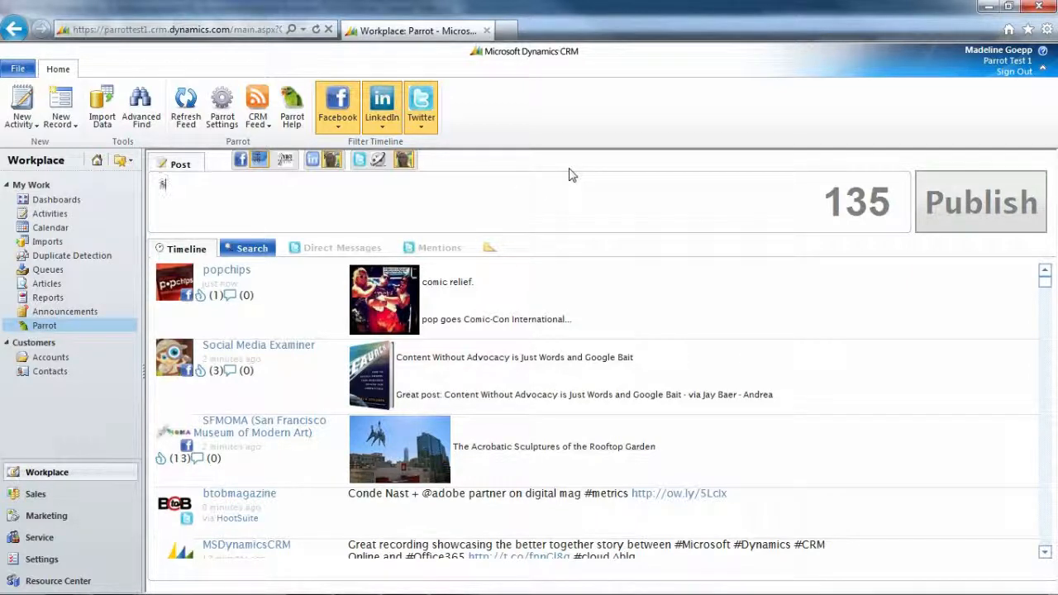
- Write the test post 'Squawk!' in the post box
{"action": "type", "text": "Squawk!"}
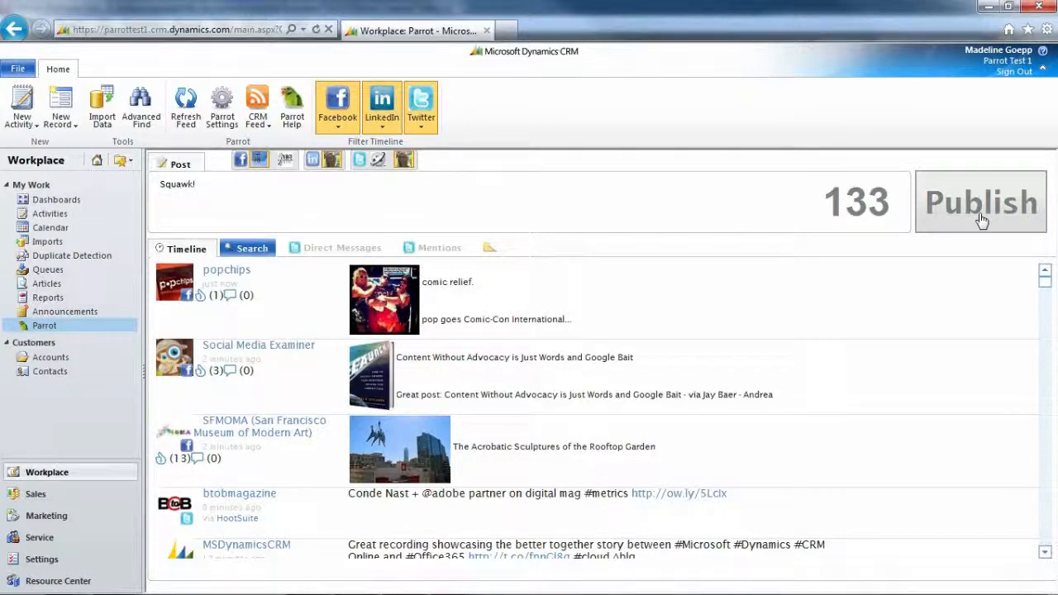
{"action": "mouse_move", "coordinate": [967, 199]}
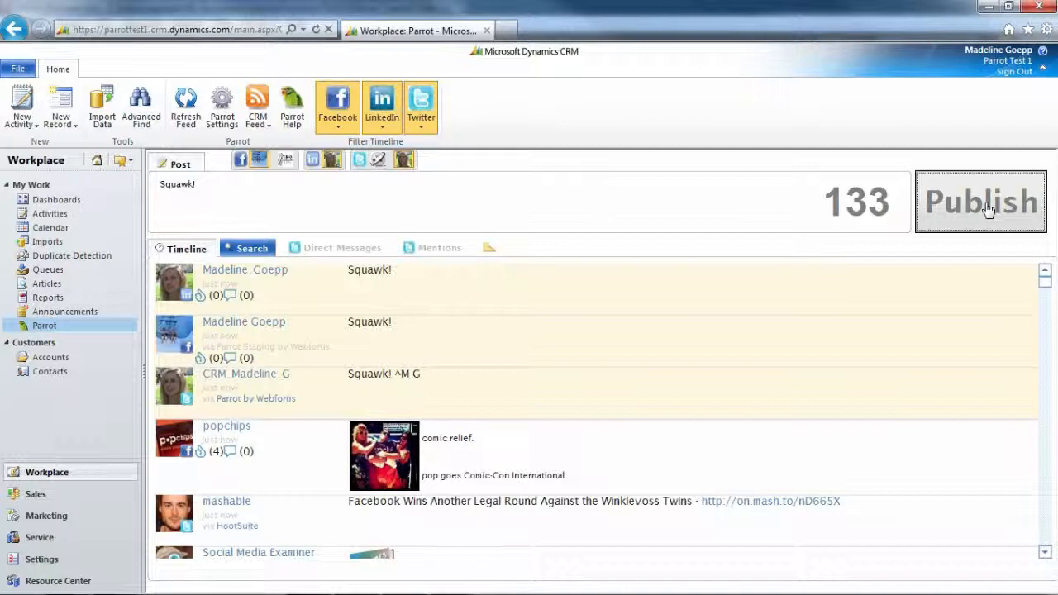
{"action": "mouse_move", "coordinate": [438, 370]}
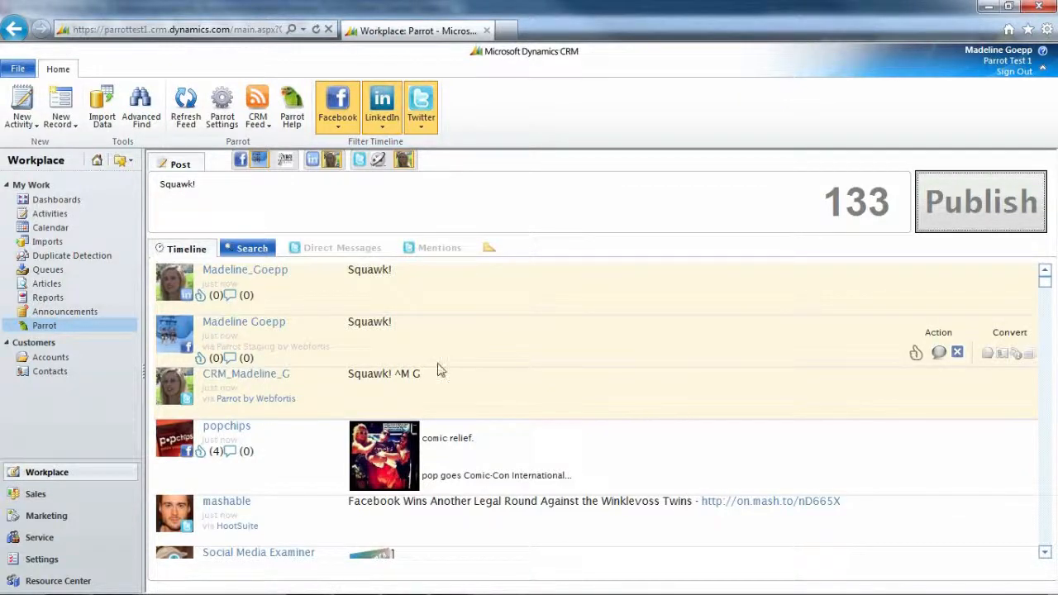
{"action": "mouse_move", "coordinate": [420, 377]}
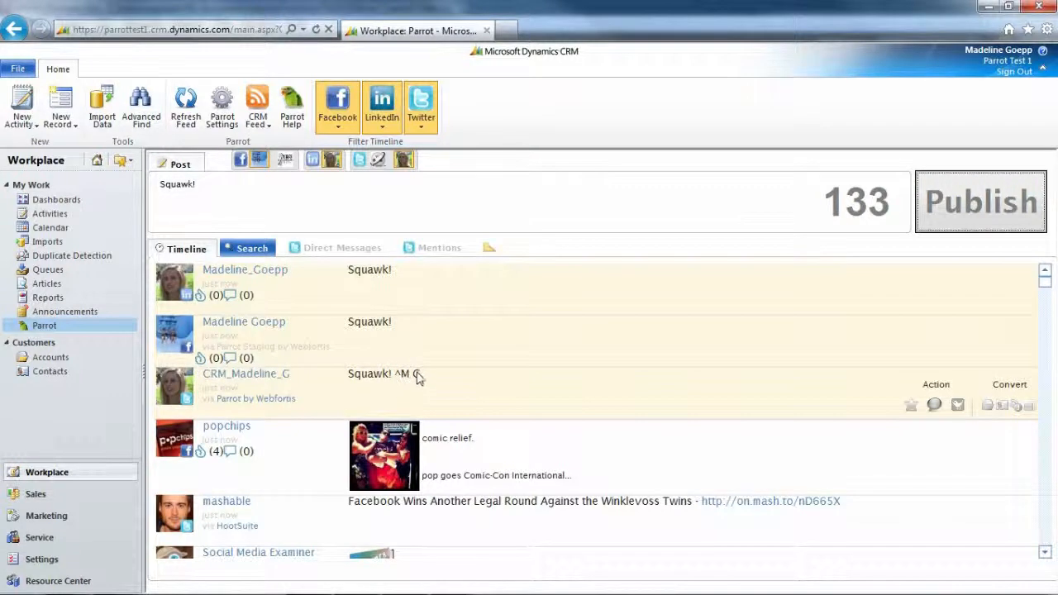
{"action": "mouse_move", "coordinate": [426, 387]}
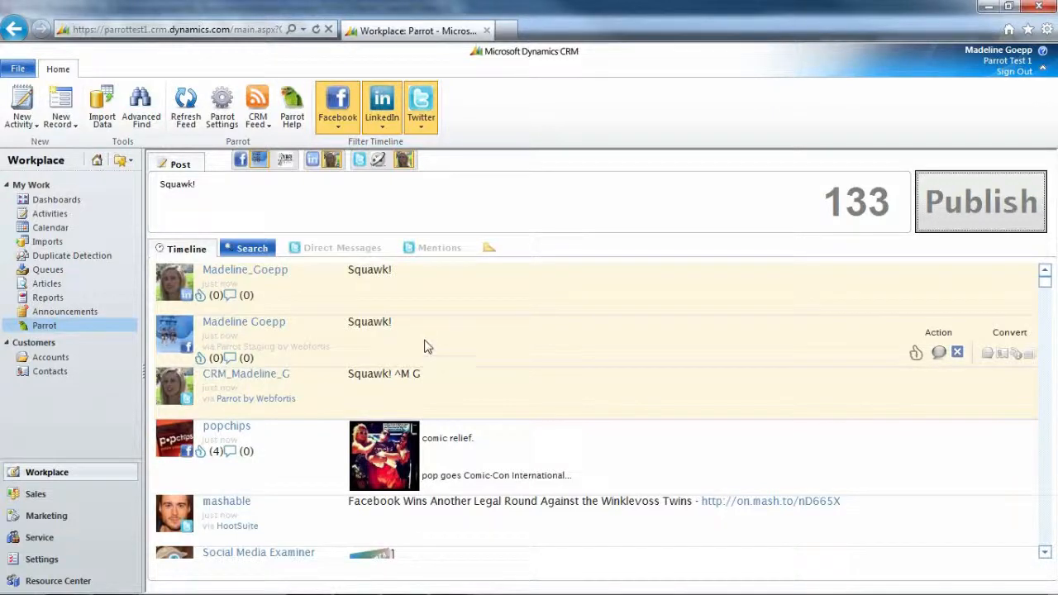
{"action": "left_click", "coordinate": [222, 106]}
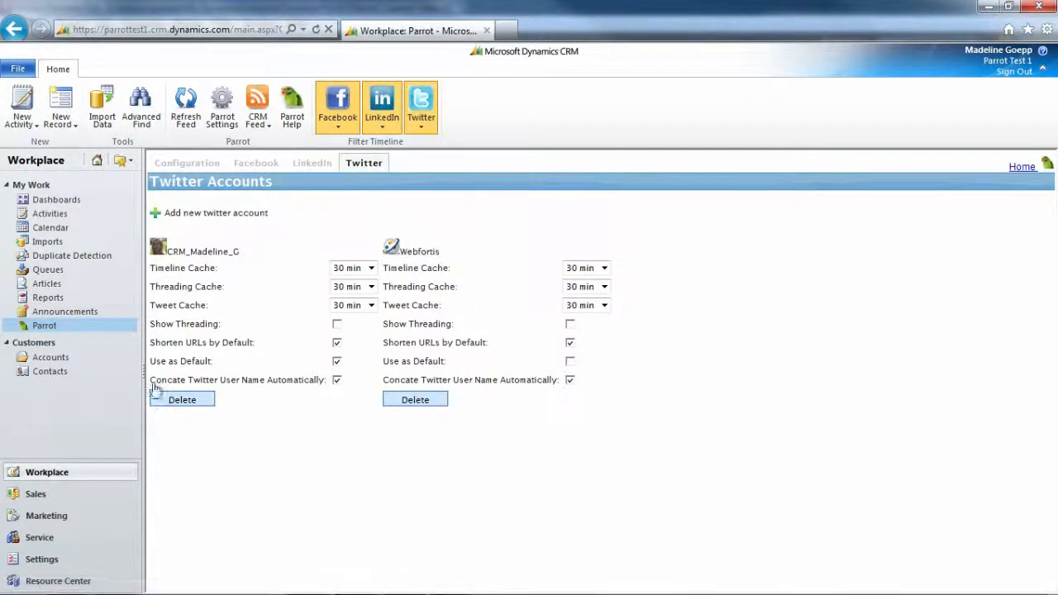
{"action": "mouse_move", "coordinate": [299, 423]}
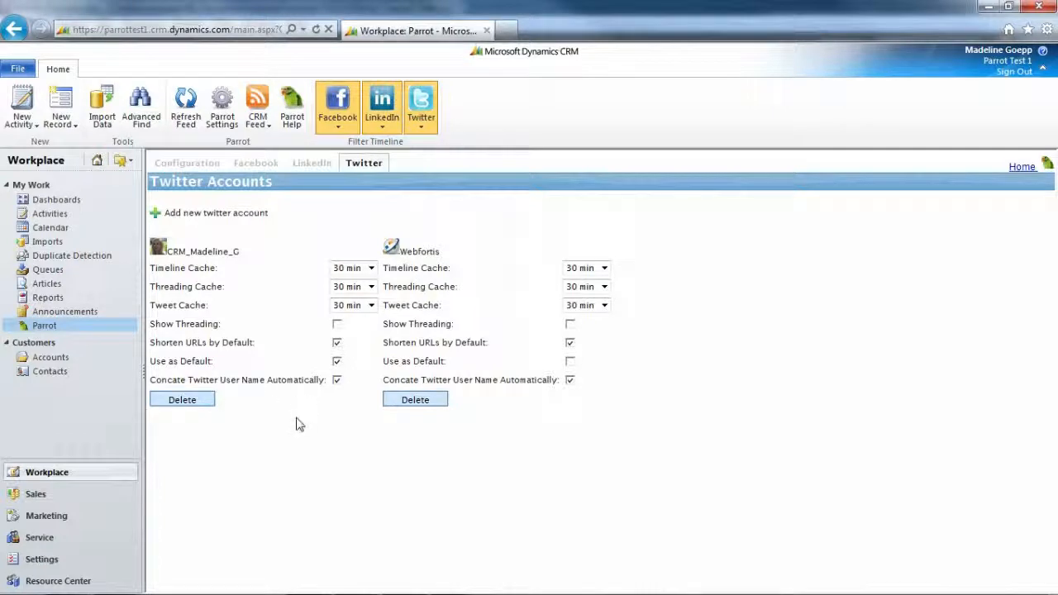
{"action": "mouse_move", "coordinate": [329, 396]}
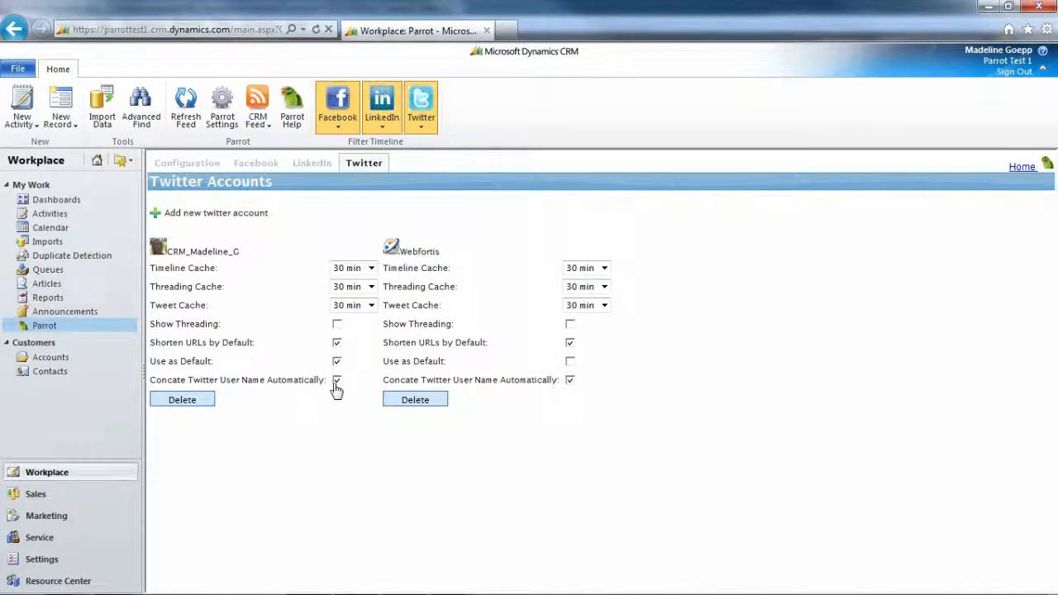
{"action": "mouse_move", "coordinate": [360, 382]}
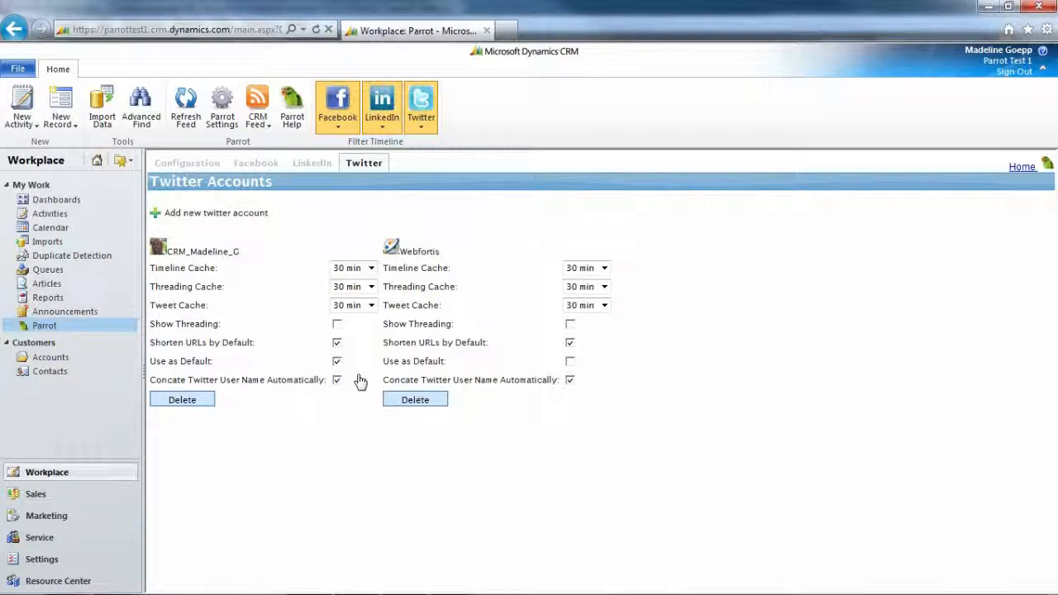